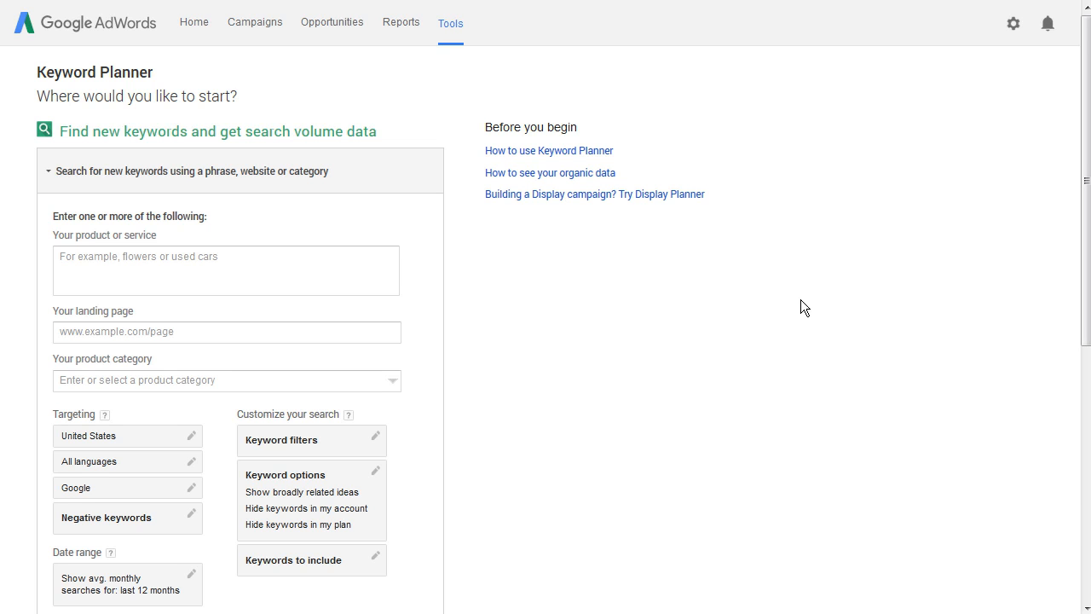
pyautogui.moveTo(708, 350)
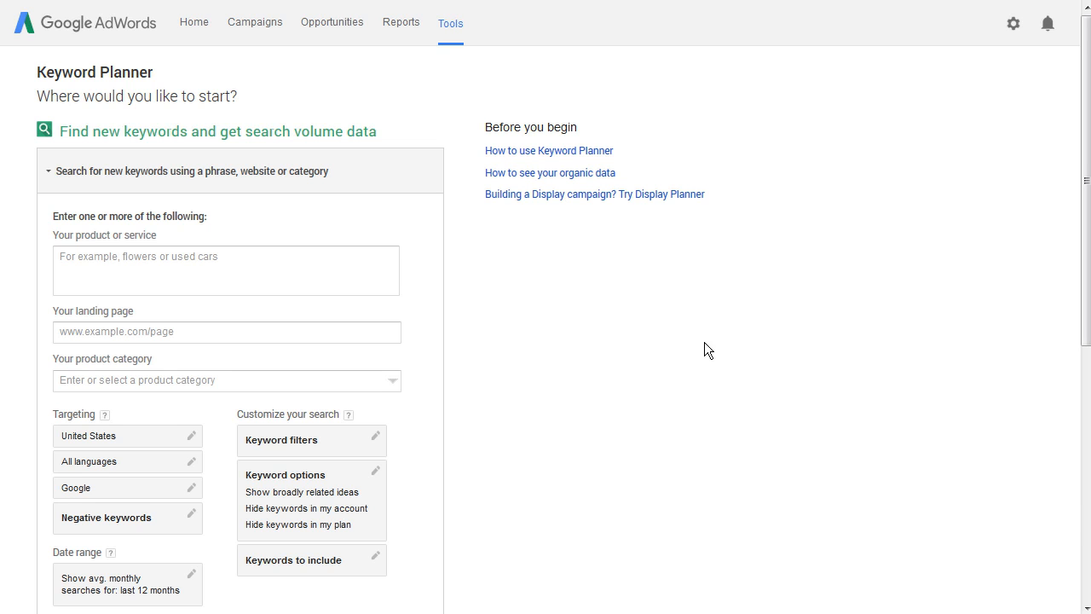
pyautogui.moveTo(704, 342)
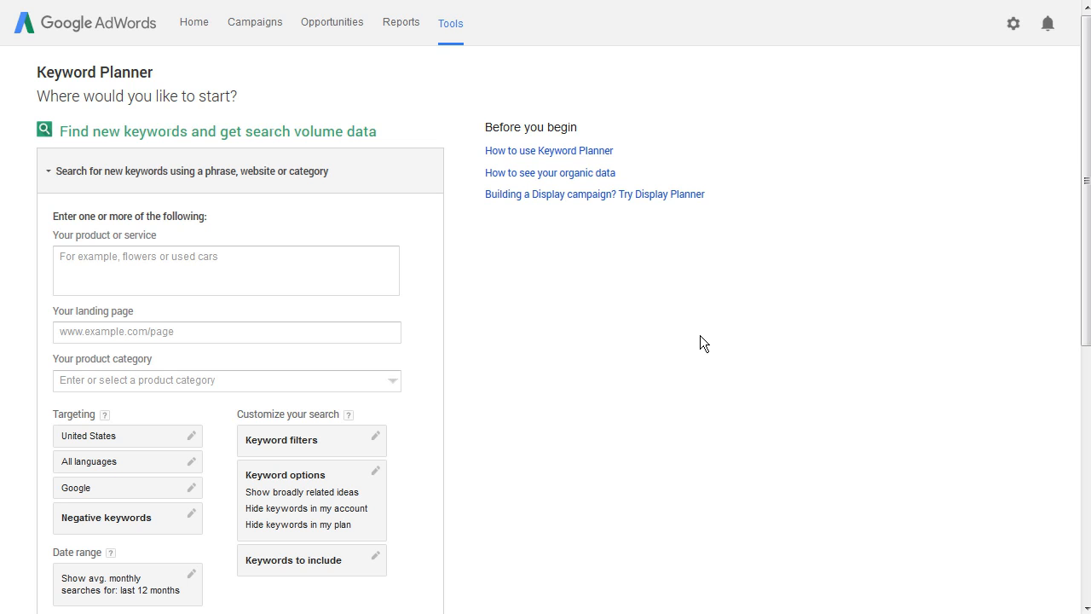
pyautogui.moveTo(706, 339)
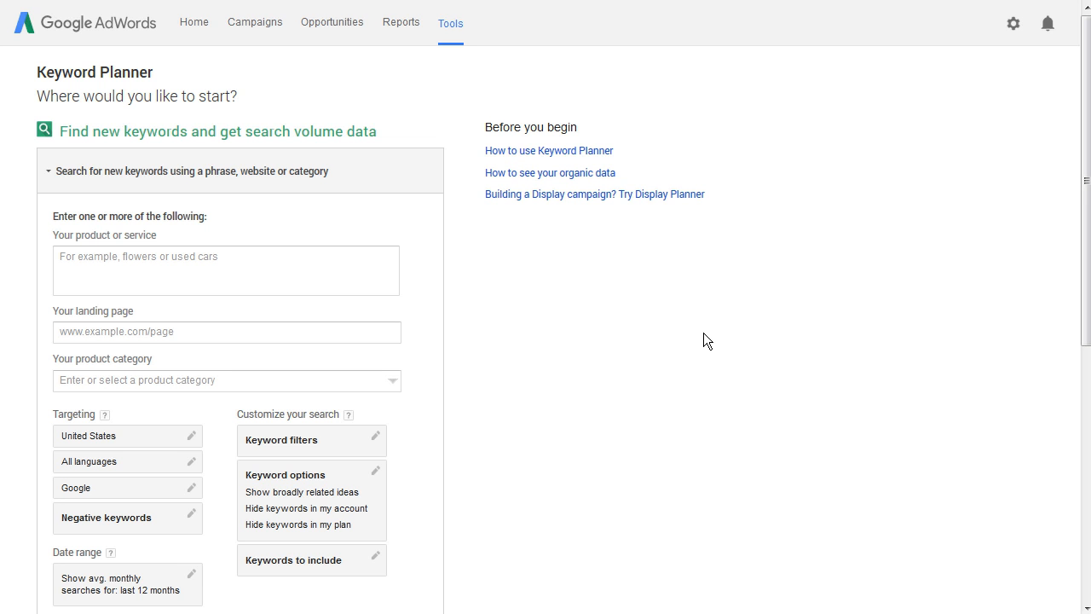
pyautogui.moveTo(576, 322)
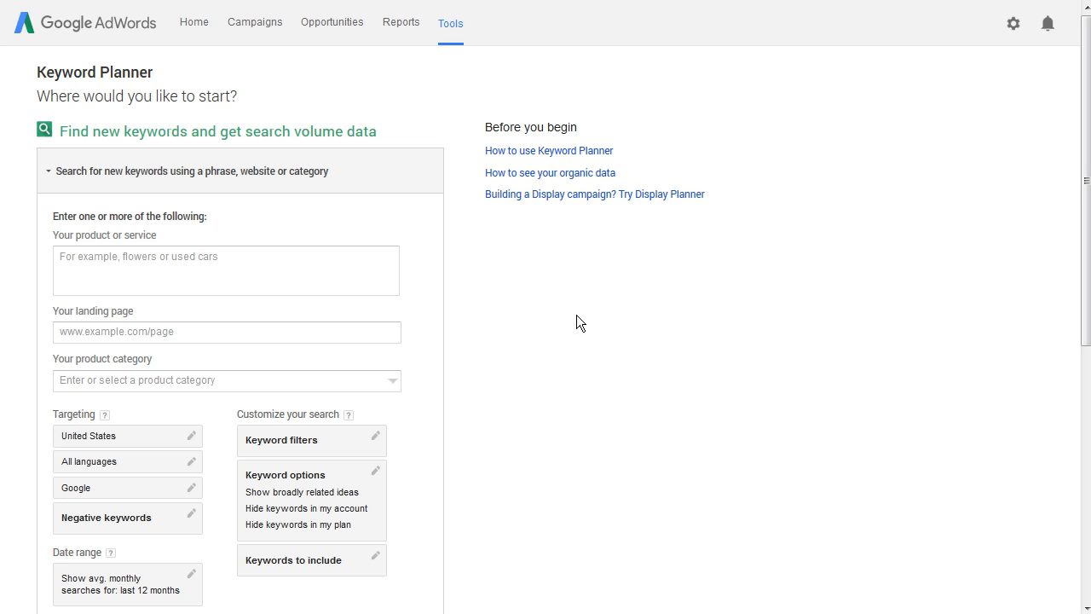
# Search gandermountain.com in SpyFu and scroll down to its AdWords History section.
pyautogui.click(226, 270)
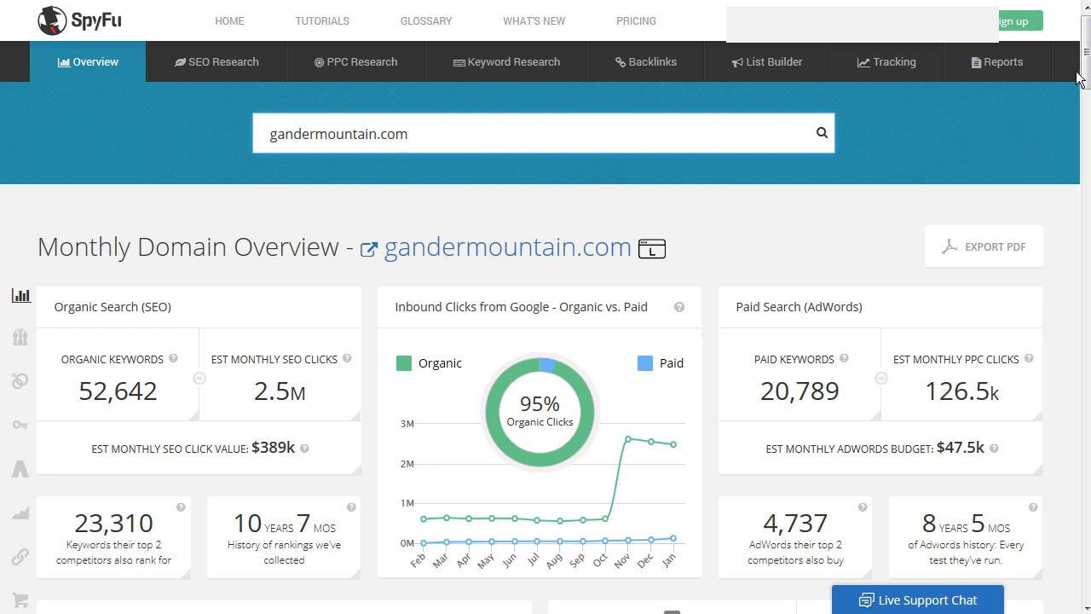
pyautogui.scroll(-3)
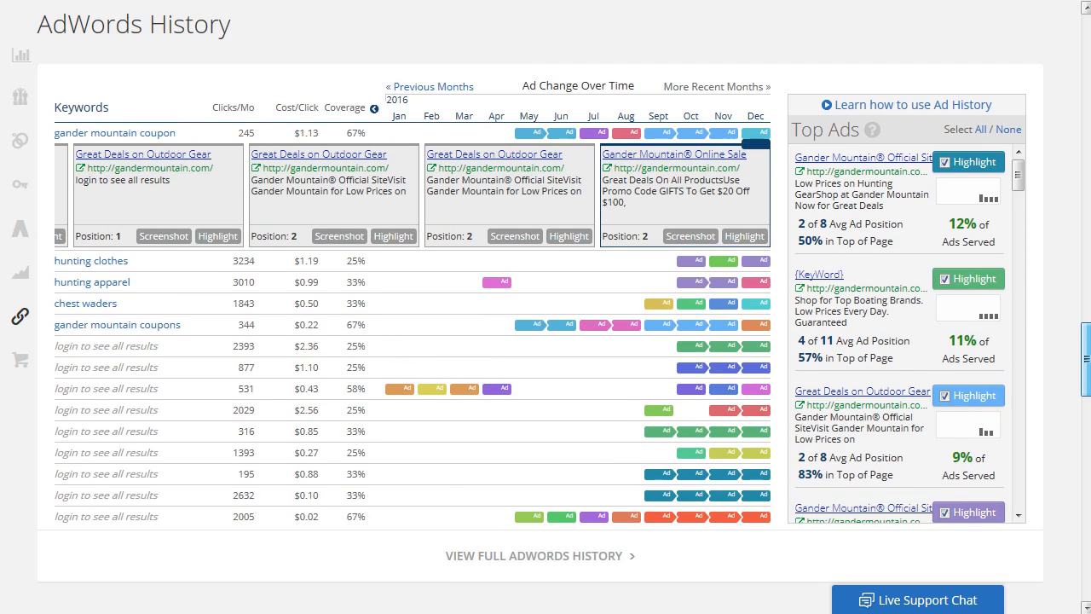
# Scroll back up to view gandermountain.com's top organic and paid keywords.
pyautogui.scroll(3)
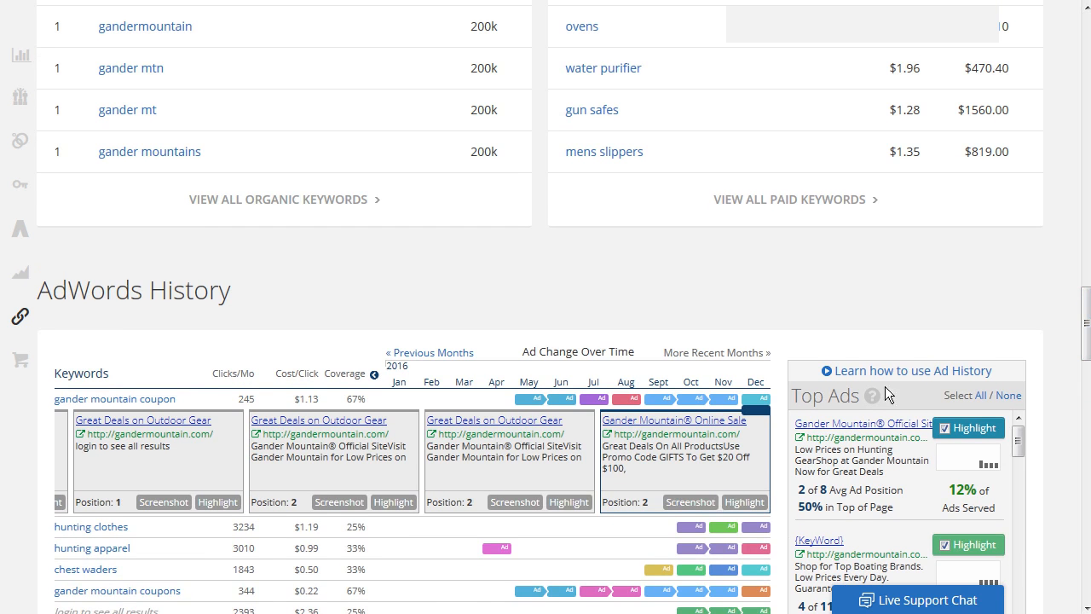
pyautogui.moveTo(115, 477)
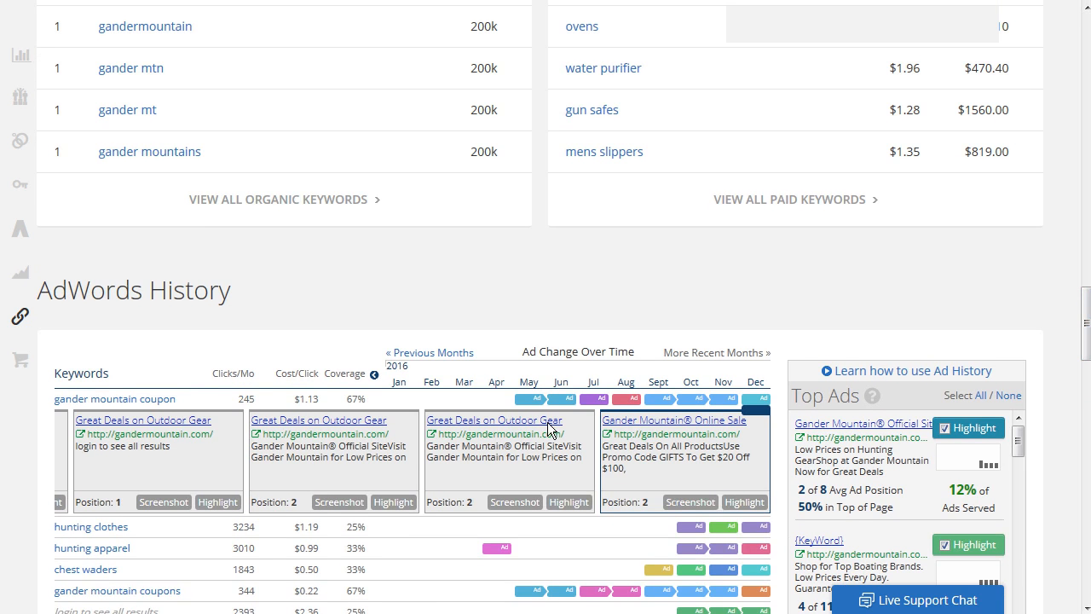
pyautogui.moveTo(331, 449)
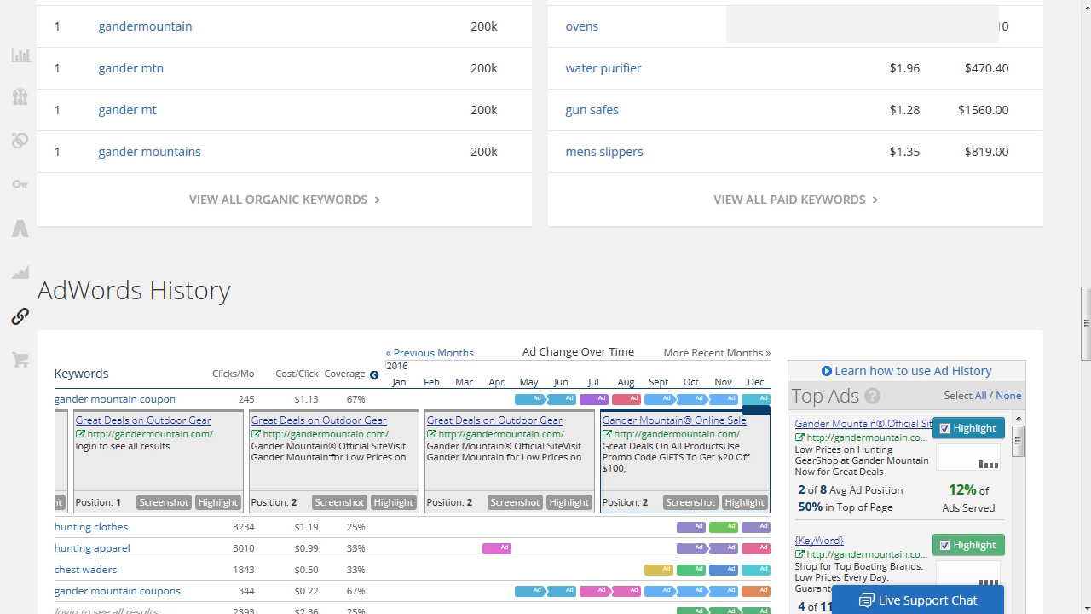
pyautogui.moveTo(588, 419)
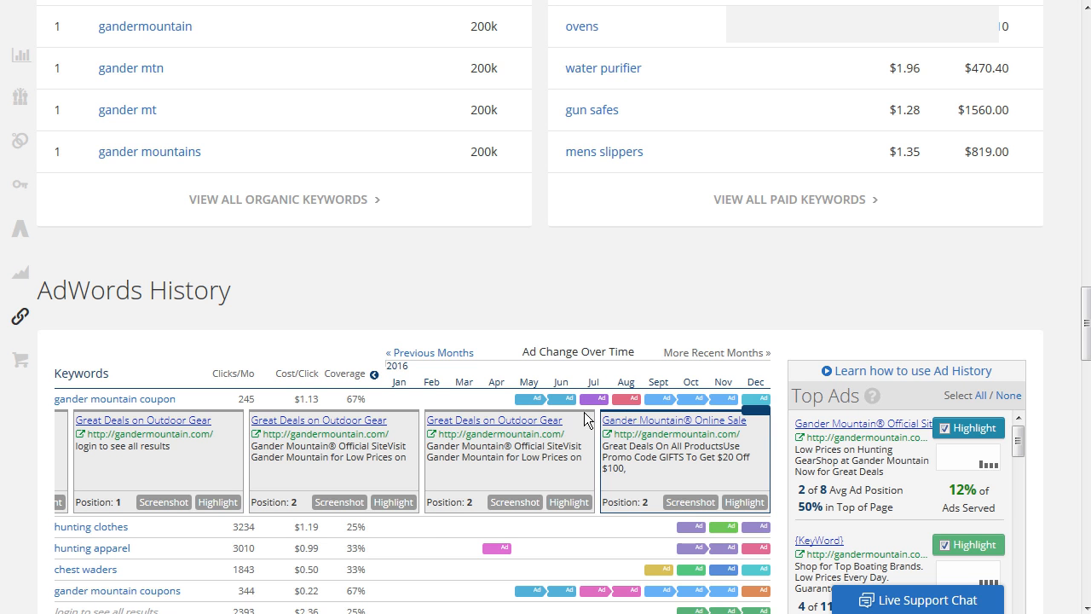
pyautogui.moveTo(70, 436)
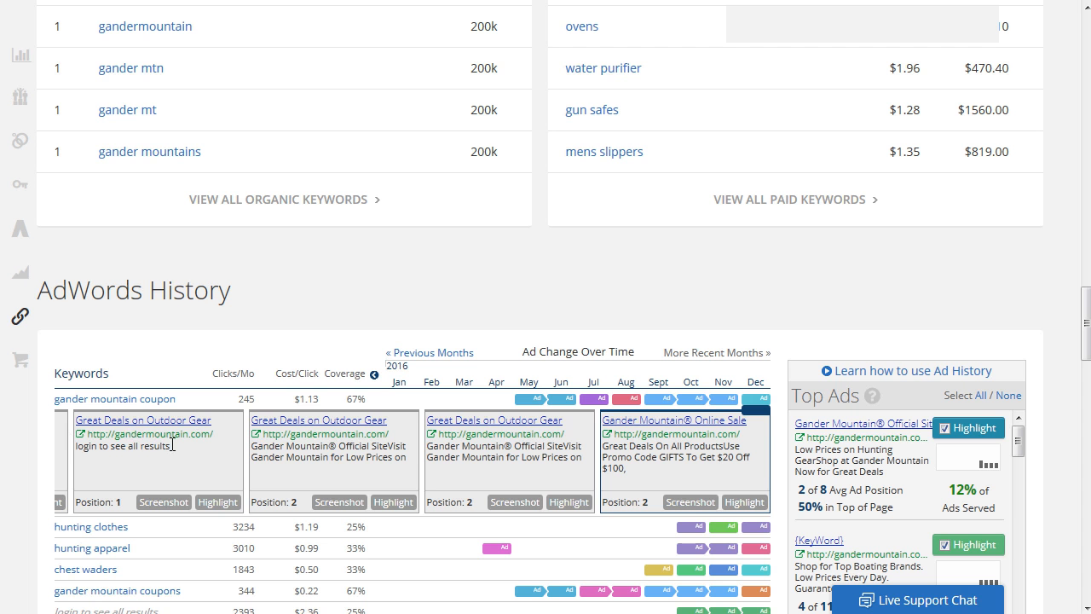
pyautogui.moveTo(140, 445)
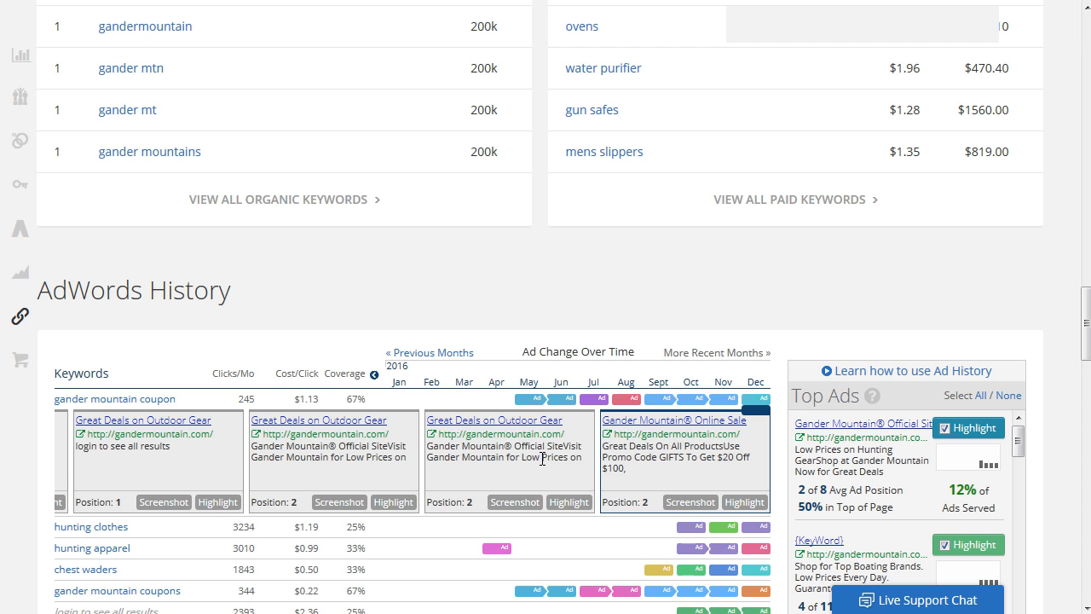
pyautogui.moveTo(450, 435)
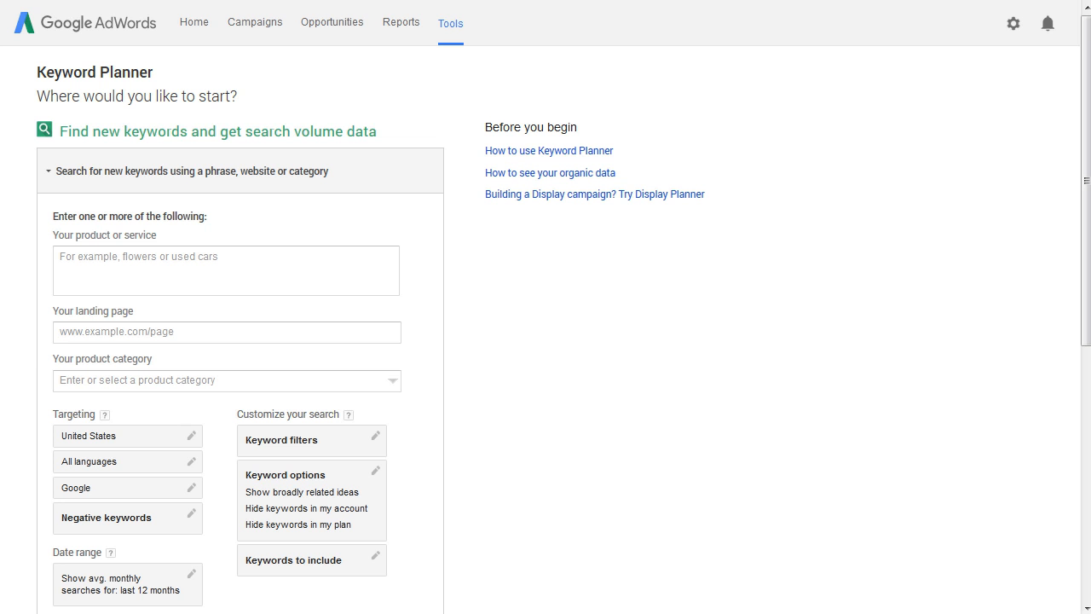
pyautogui.click(226, 332)
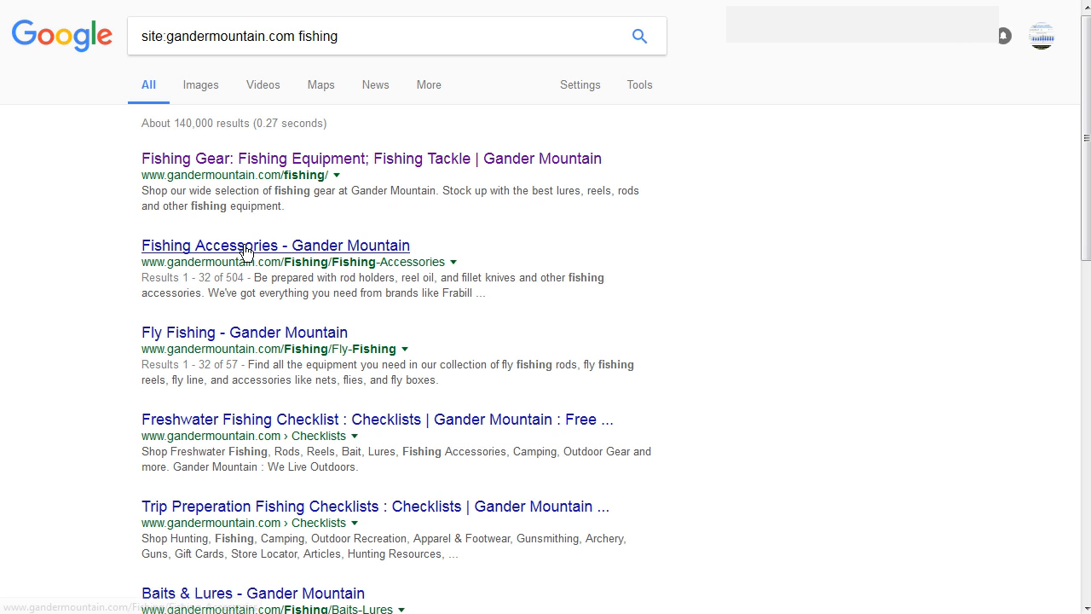
pyautogui.moveTo(72, 52)
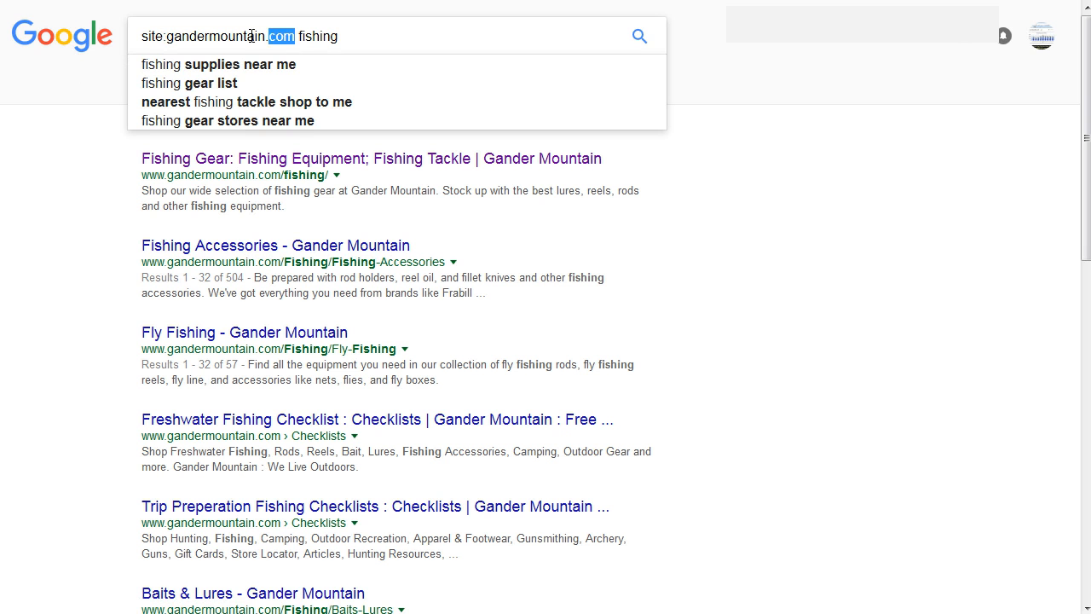
pyautogui.moveTo(217, 64)
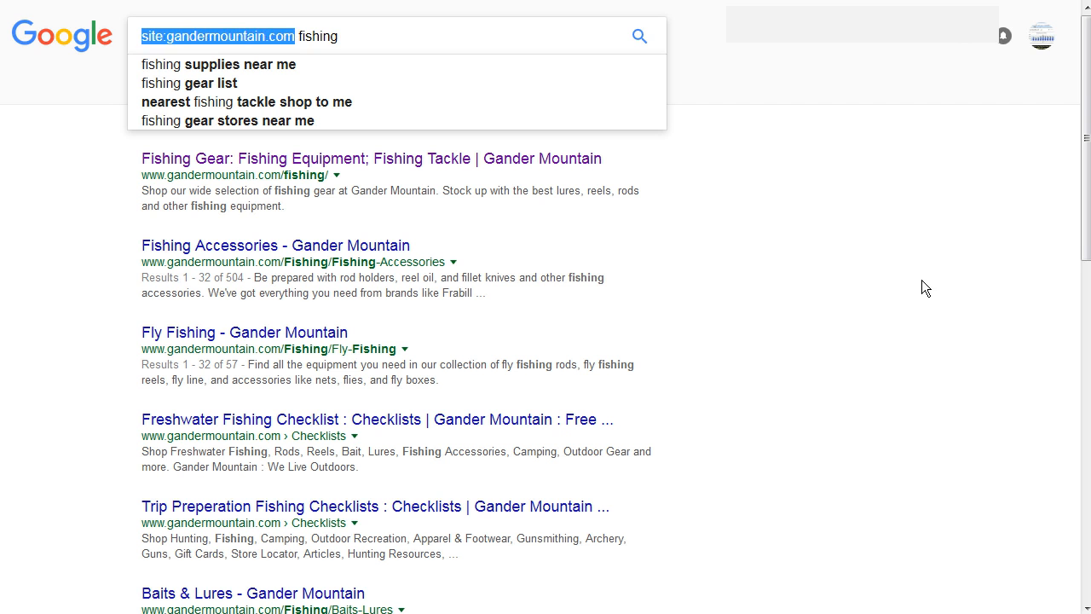
pyautogui.click(269, 36)
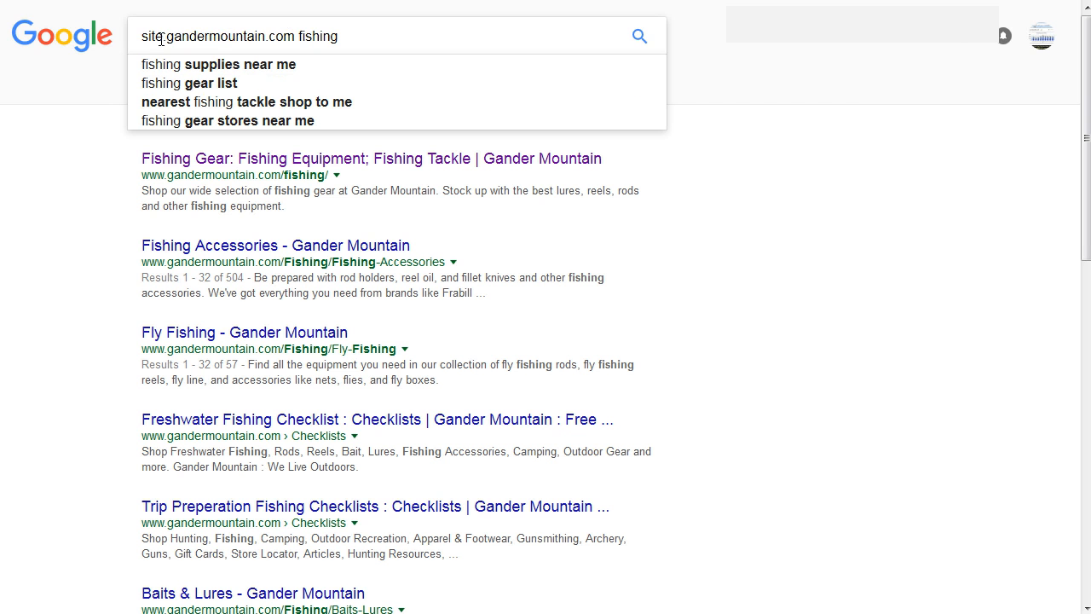
pyautogui.moveTo(362, 36)
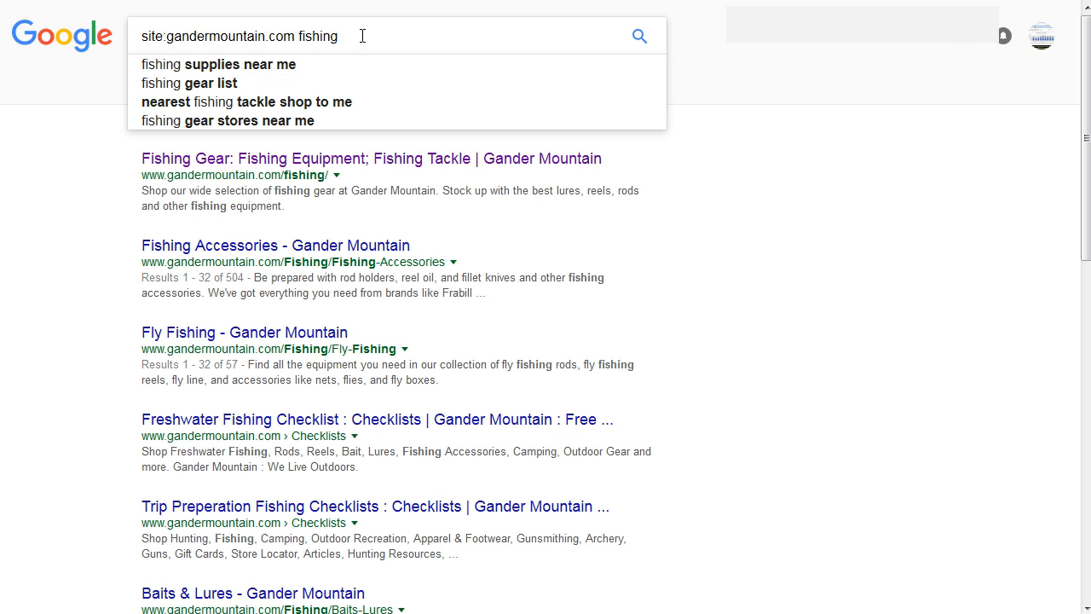
pyautogui.doubleClick(311, 36)
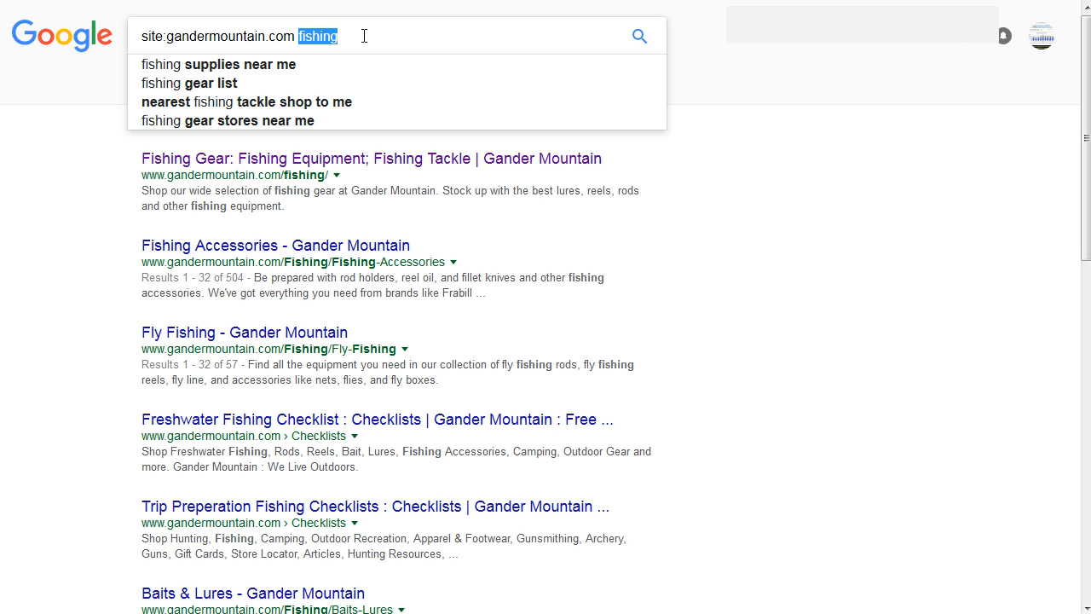
pyautogui.moveTo(142, 40)
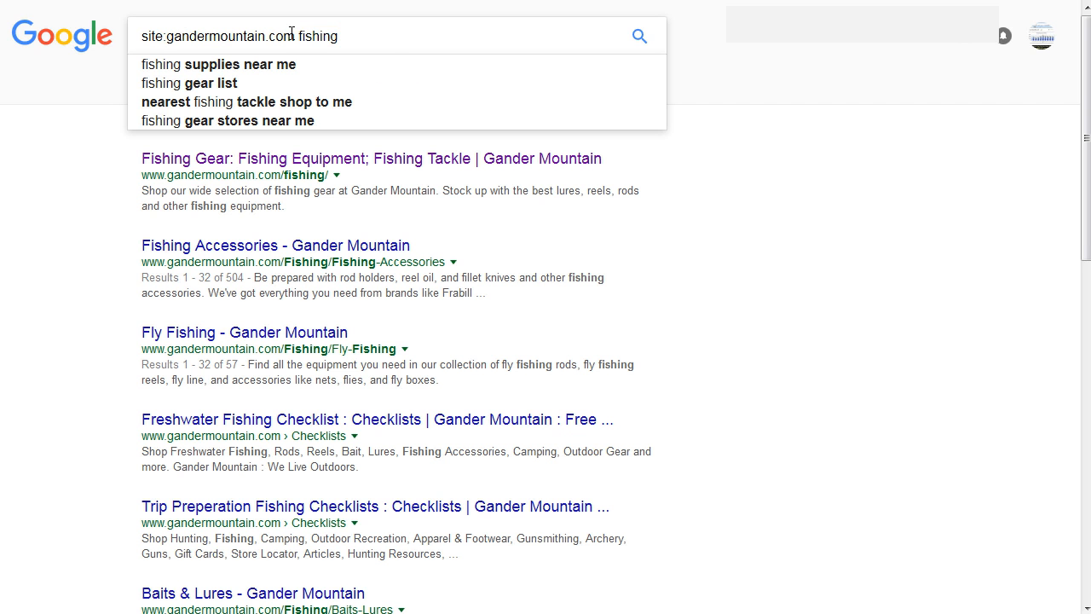
pyautogui.doubleClick(317, 36)
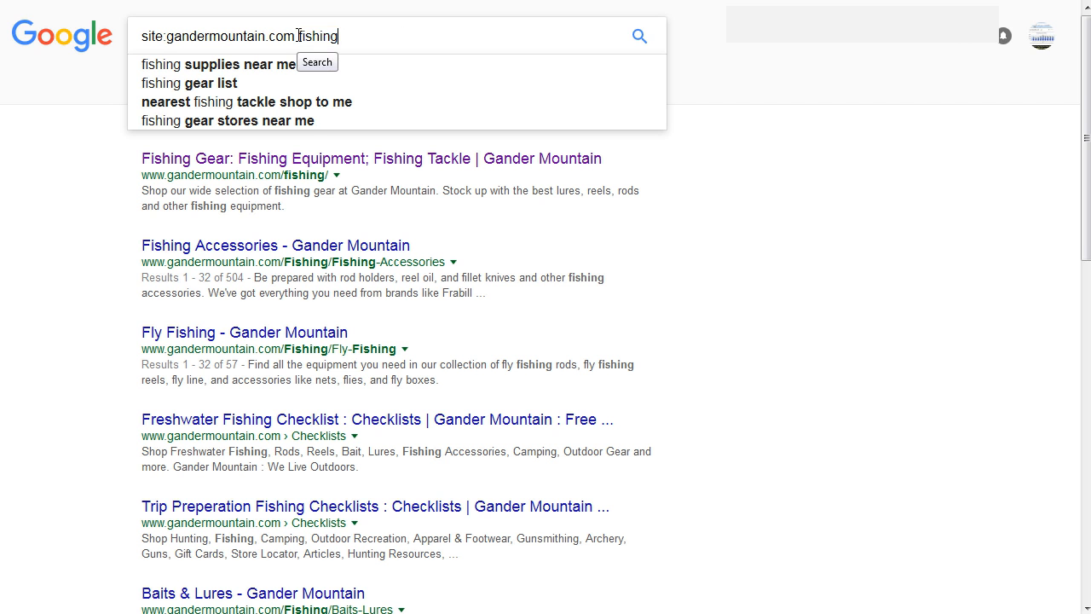
pyautogui.doubleClick(317, 36)
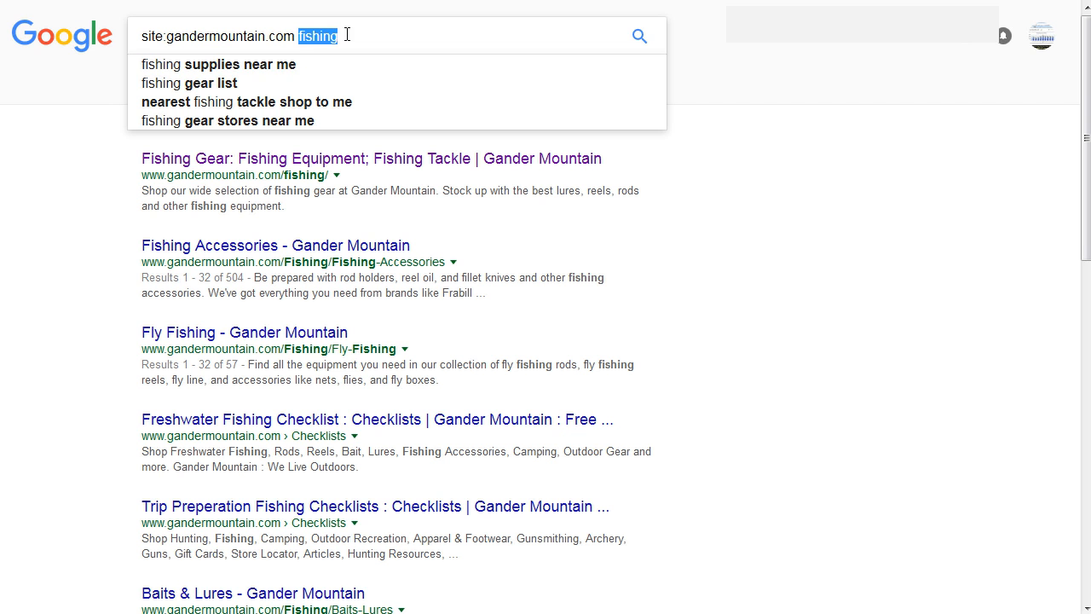
pyautogui.moveTo(219, 163)
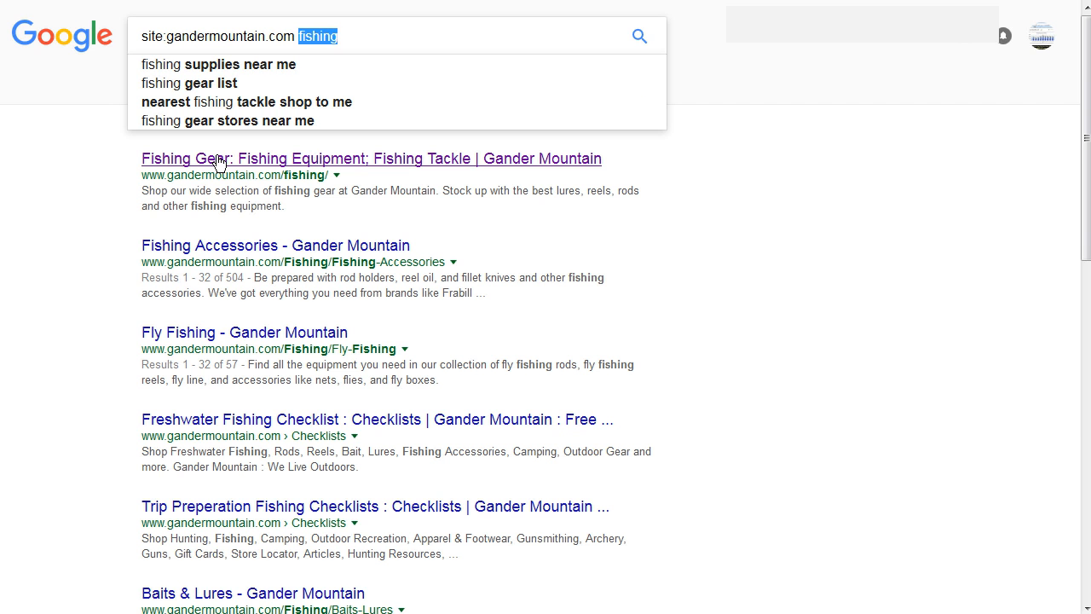
pyautogui.moveTo(216, 168)
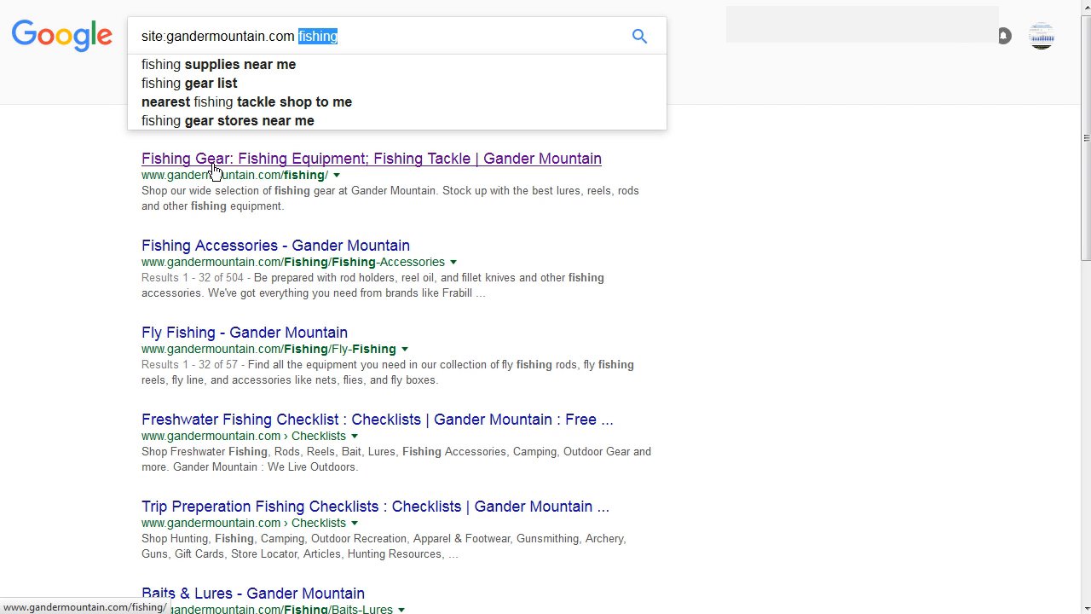
pyautogui.moveTo(160, 174)
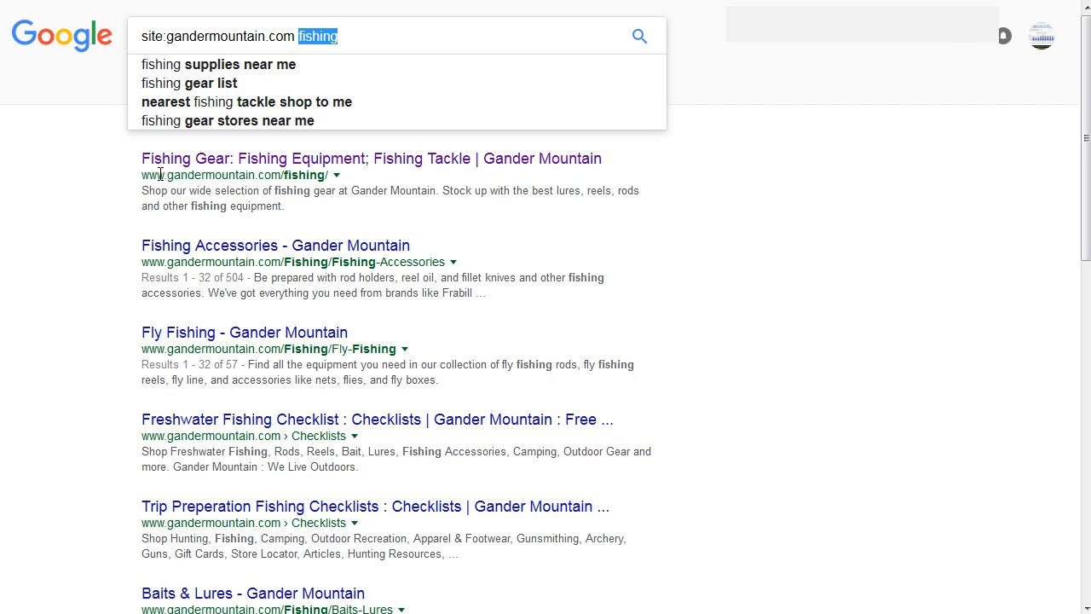
pyautogui.moveTo(163, 175)
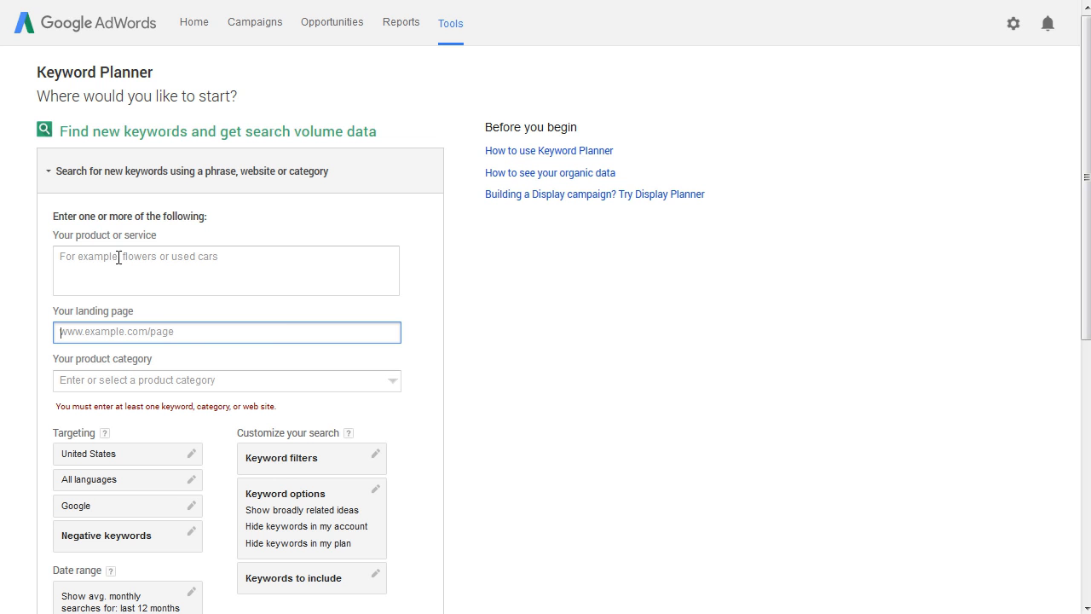
pyautogui.write('www.gandermountain.com/fishing/')
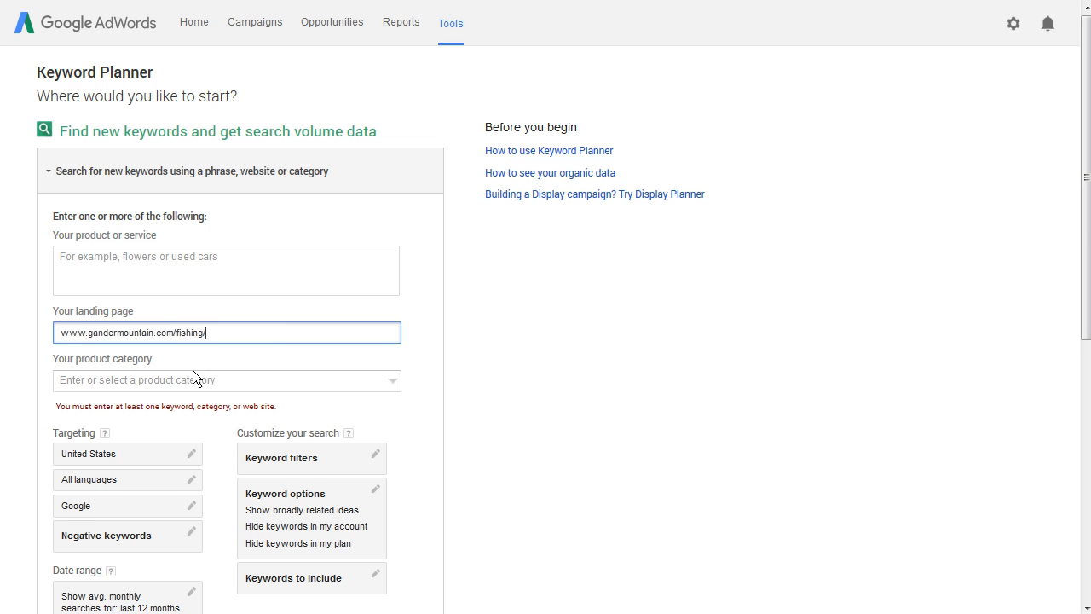
pyautogui.scroll(-3)
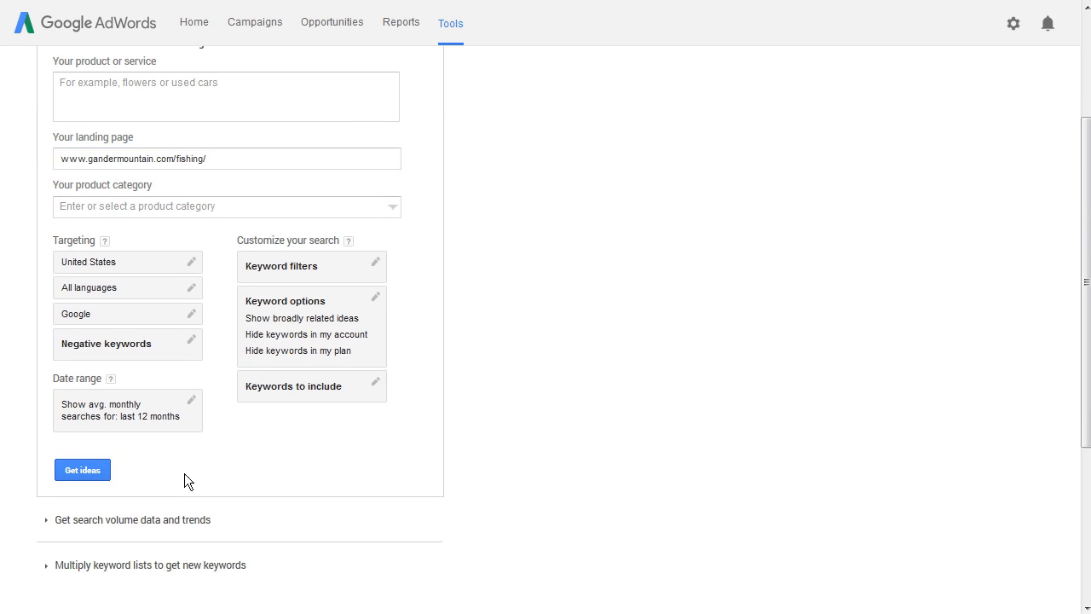
pyautogui.moveTo(904, 306)
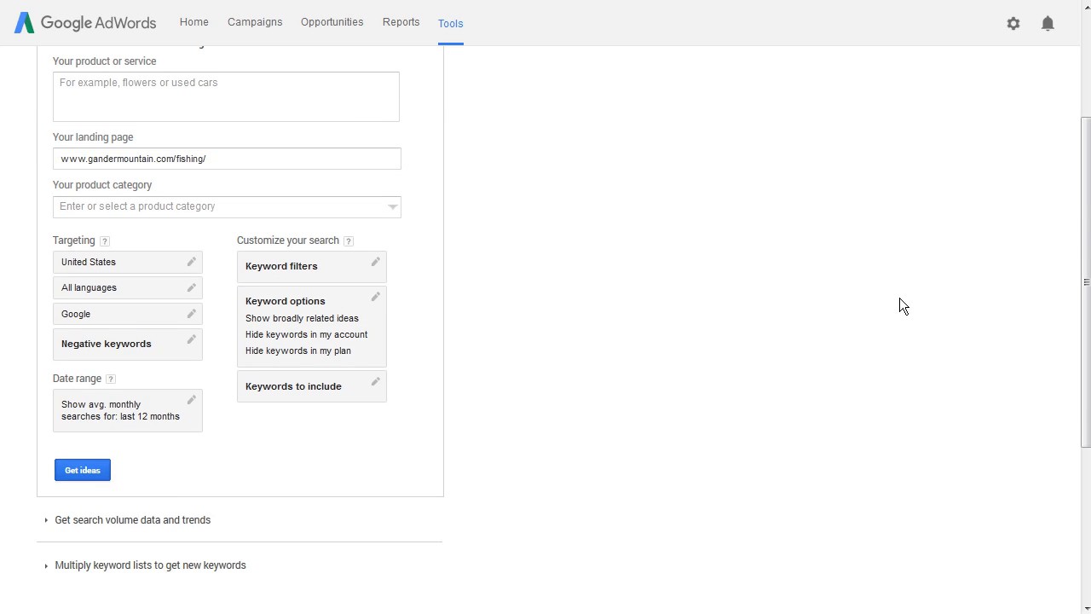
pyautogui.click(82, 470)
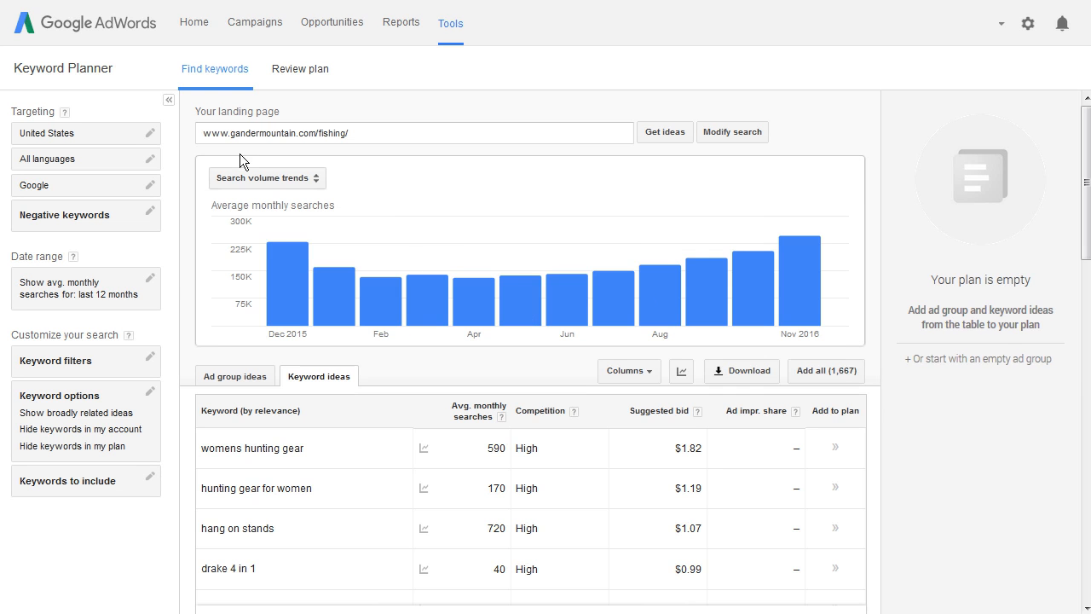
pyautogui.moveTo(825, 393)
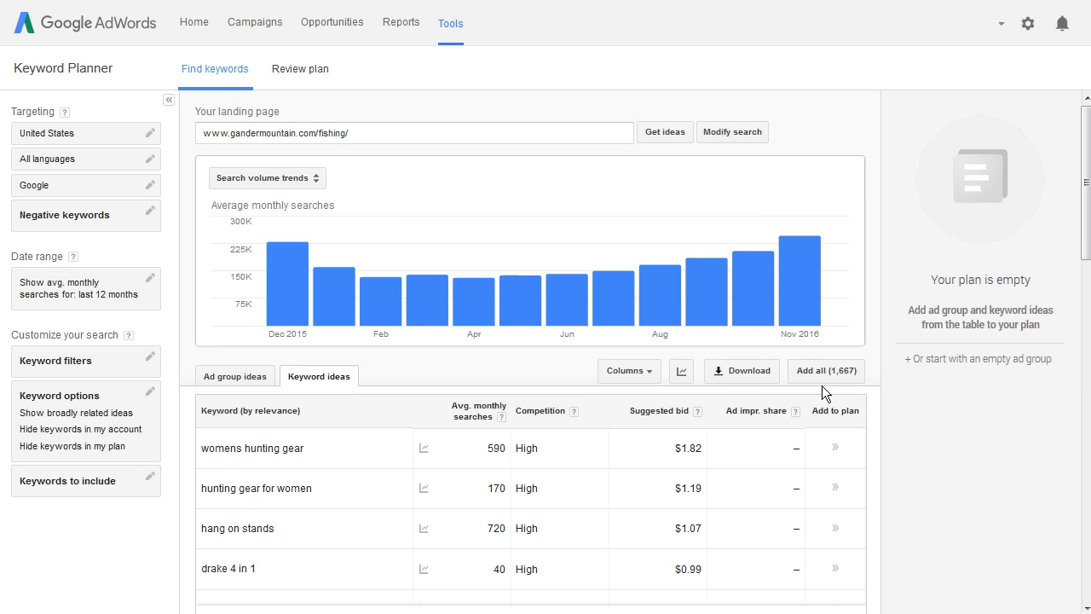
pyautogui.moveTo(850, 382)
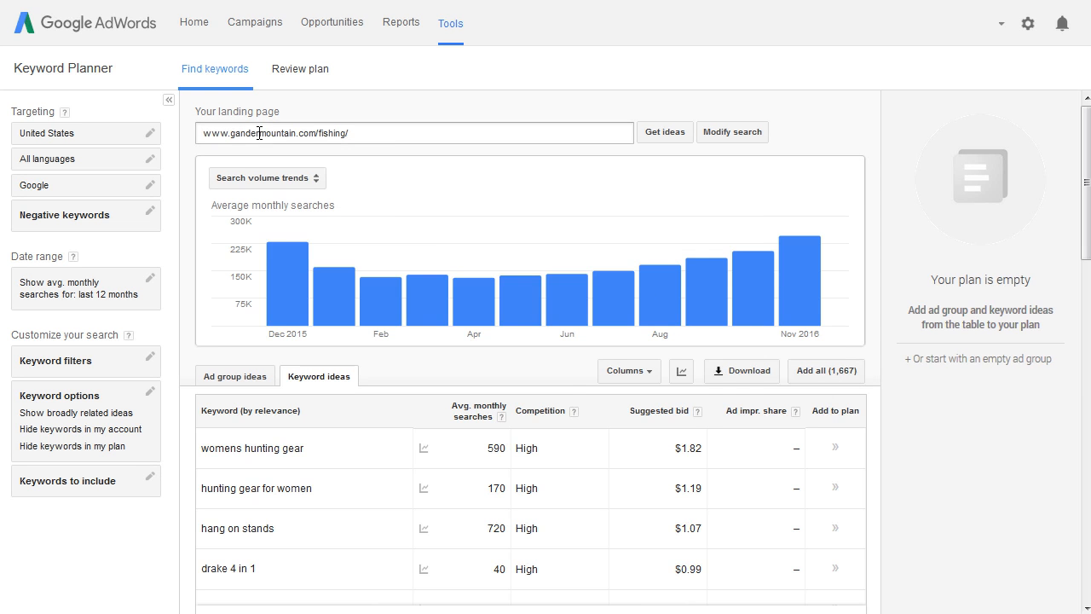
pyautogui.moveTo(321, 162)
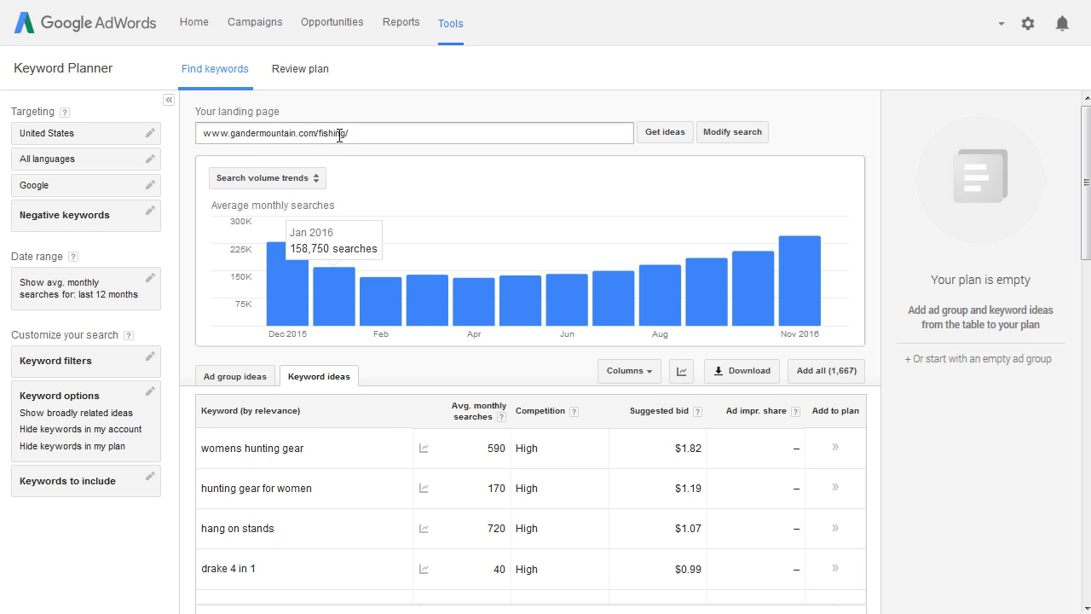
# Filter keyword ideas to include only terms containing 'fish'.
pyautogui.click(67, 480)
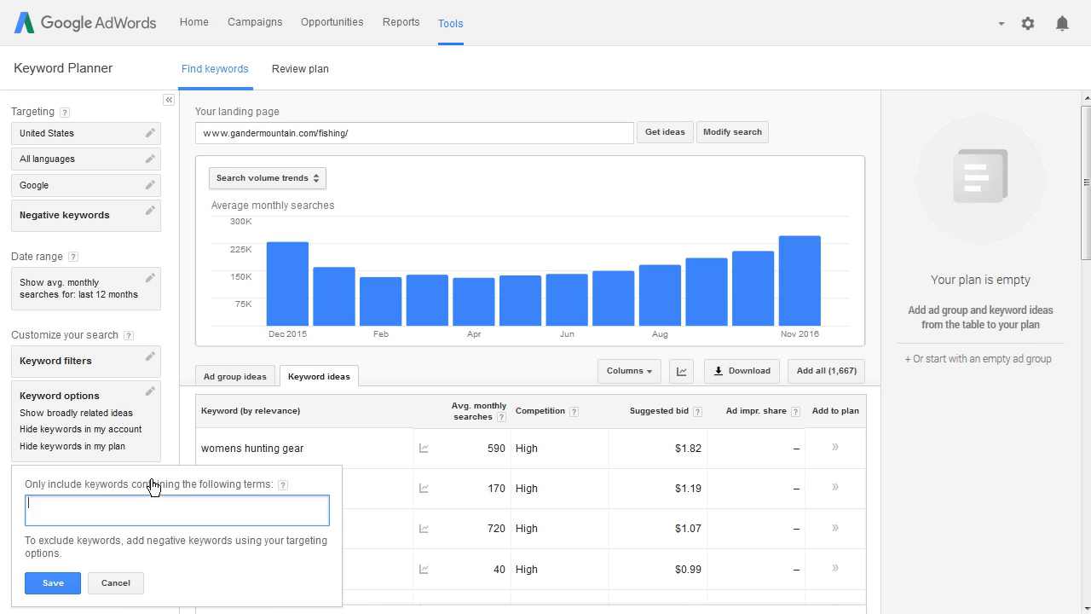
pyautogui.write('fish')
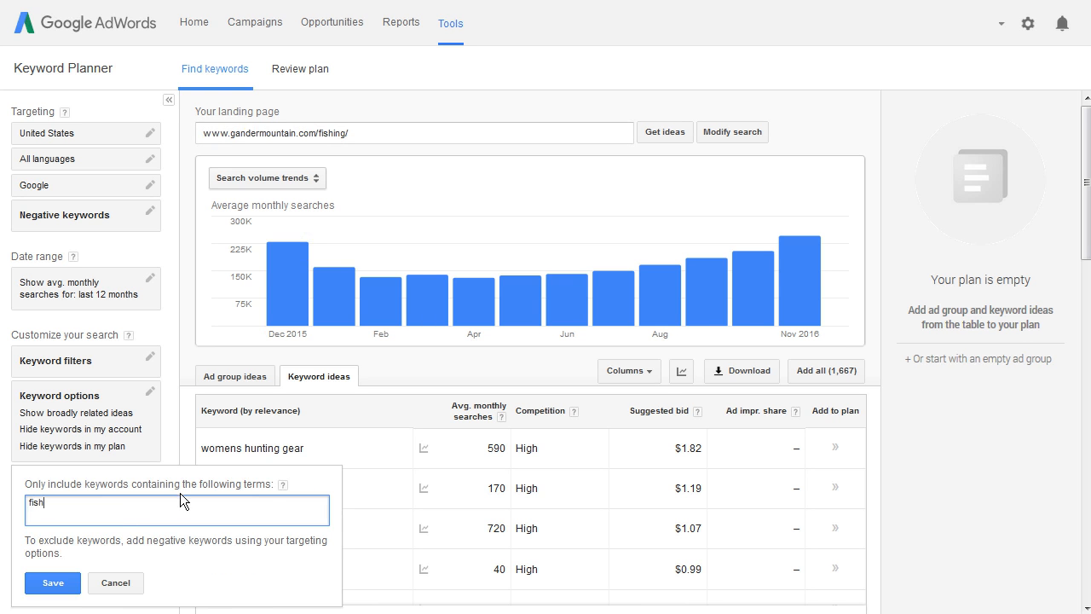
pyautogui.click(53, 582)
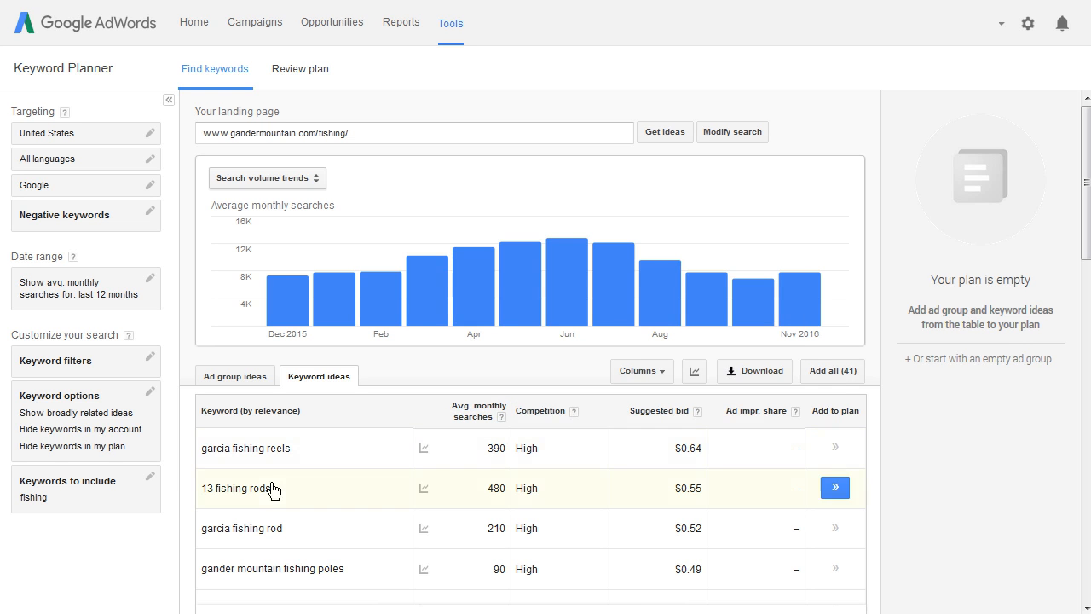
pyautogui.moveTo(300, 191)
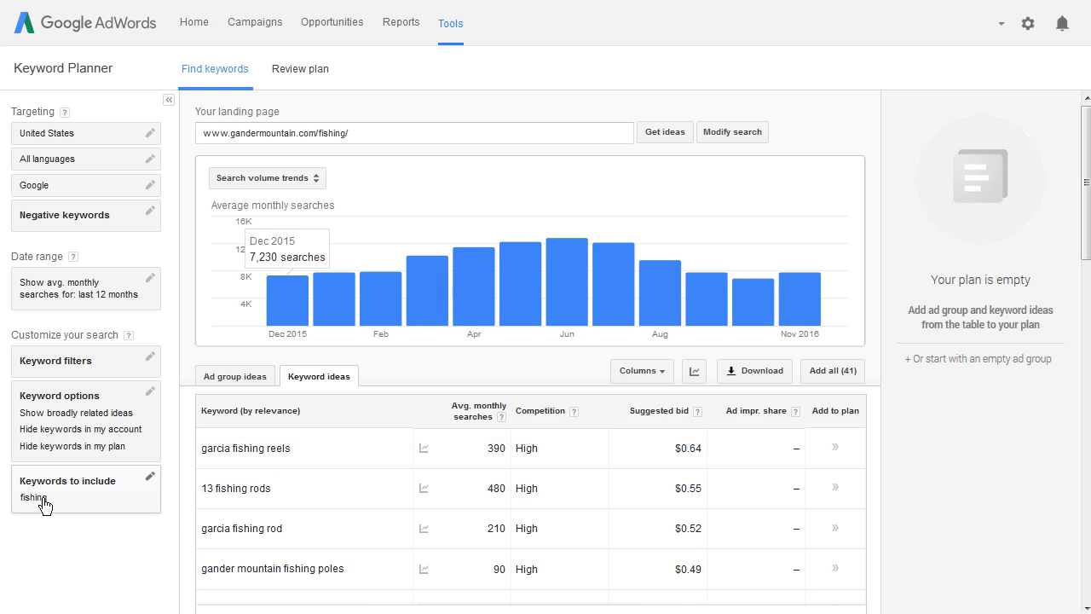
pyautogui.moveTo(96, 471)
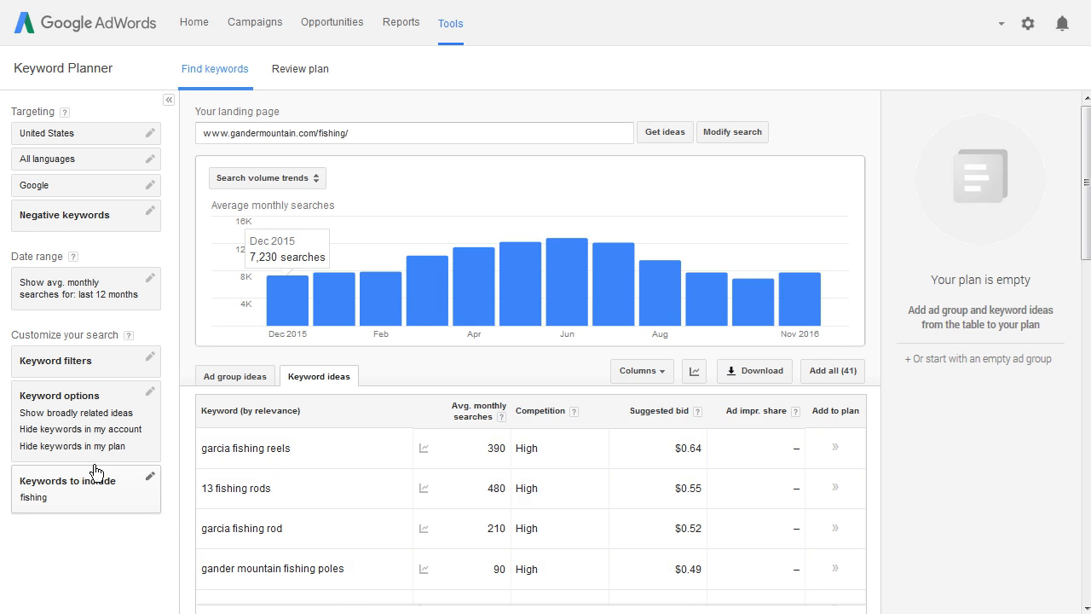
# Clear the 'fish' term from Keywords to include and save.
pyautogui.click(149, 475)
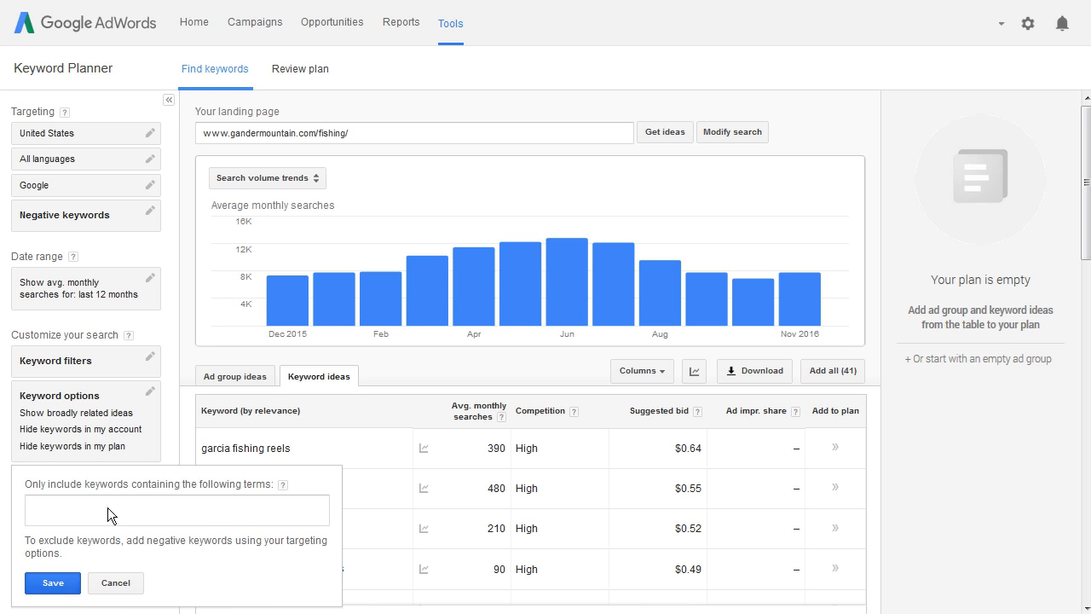
pyautogui.click(52, 582)
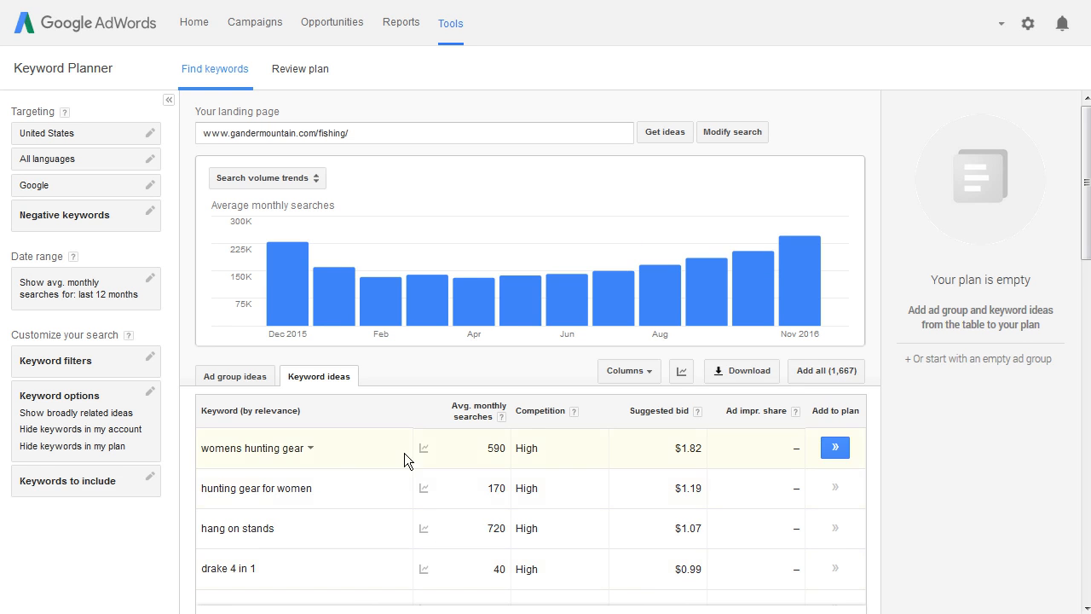
pyautogui.moveTo(315, 528)
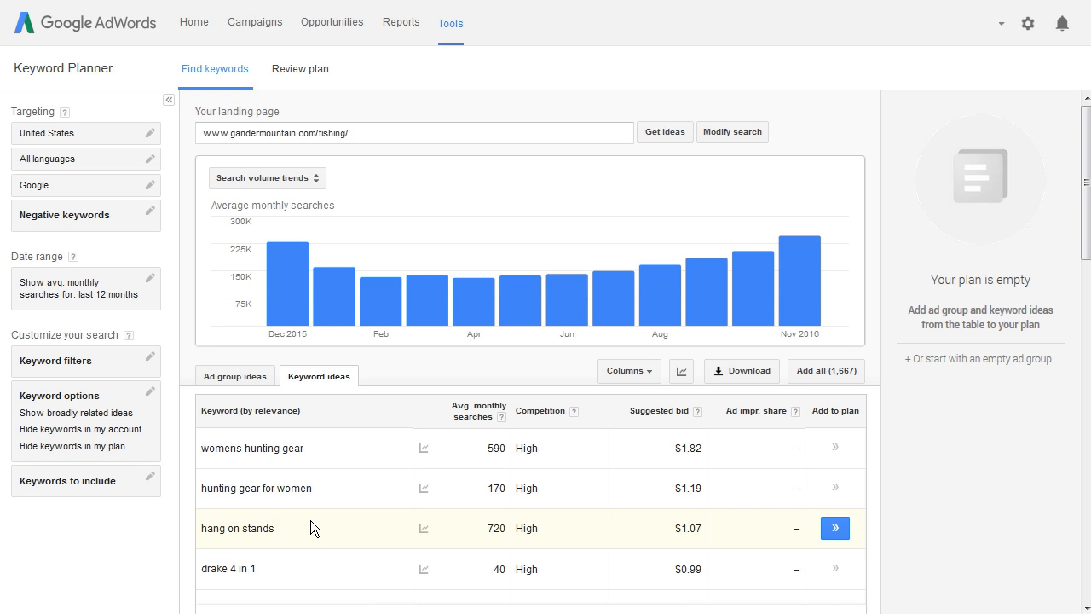
pyautogui.moveTo(336, 488)
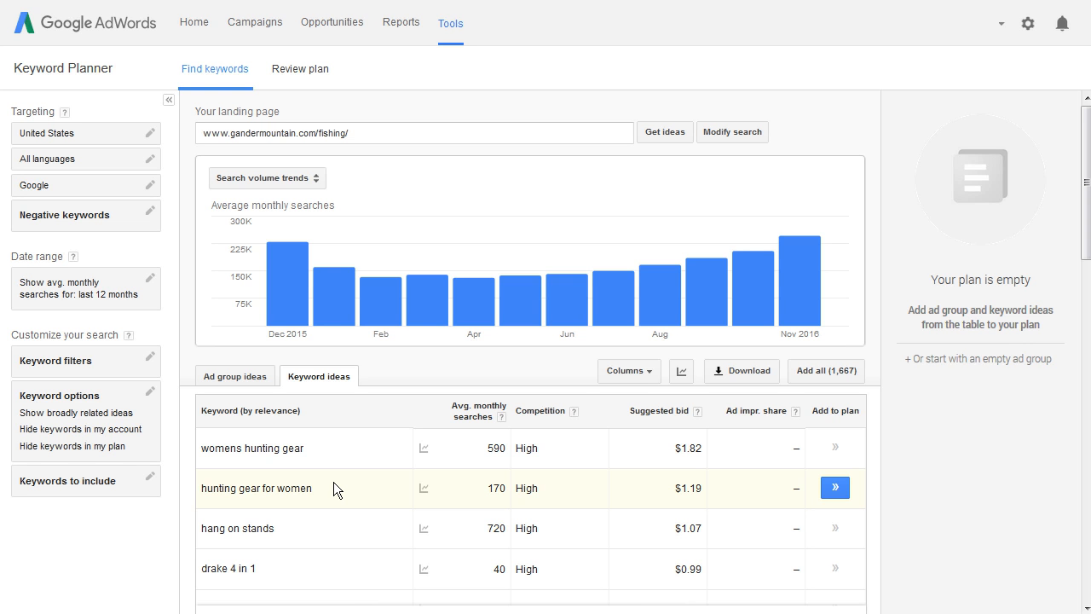
pyautogui.moveTo(347, 599)
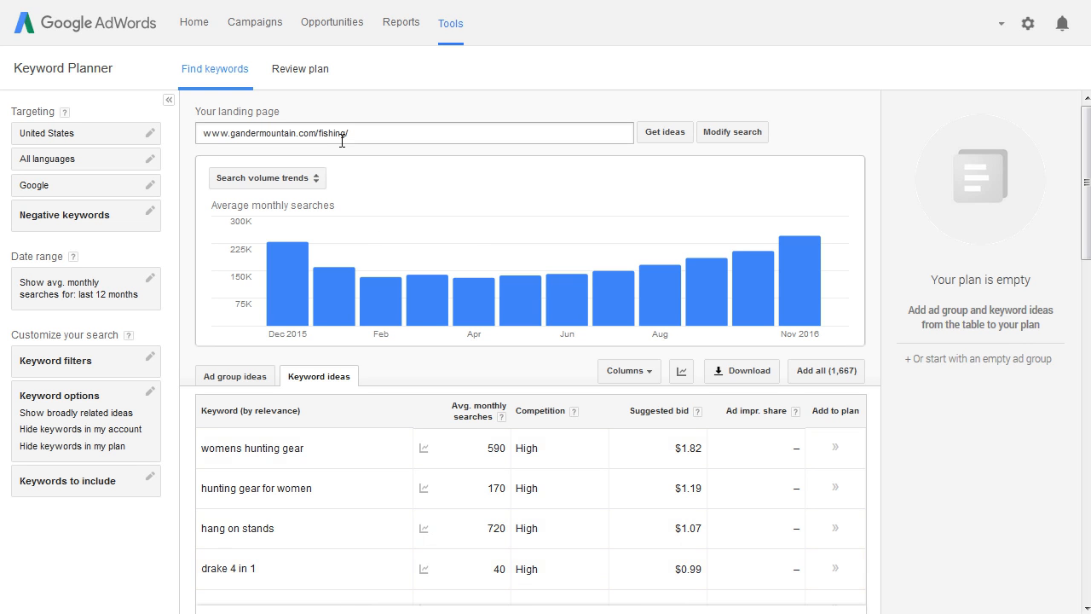
pyautogui.moveTo(178, 81)
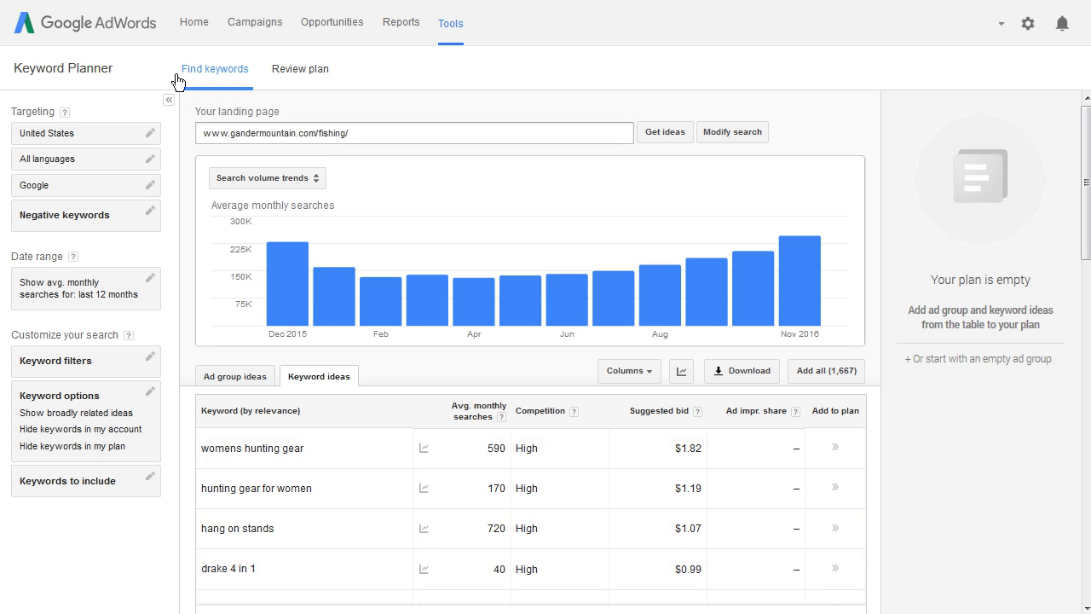
pyautogui.moveTo(133, 53)
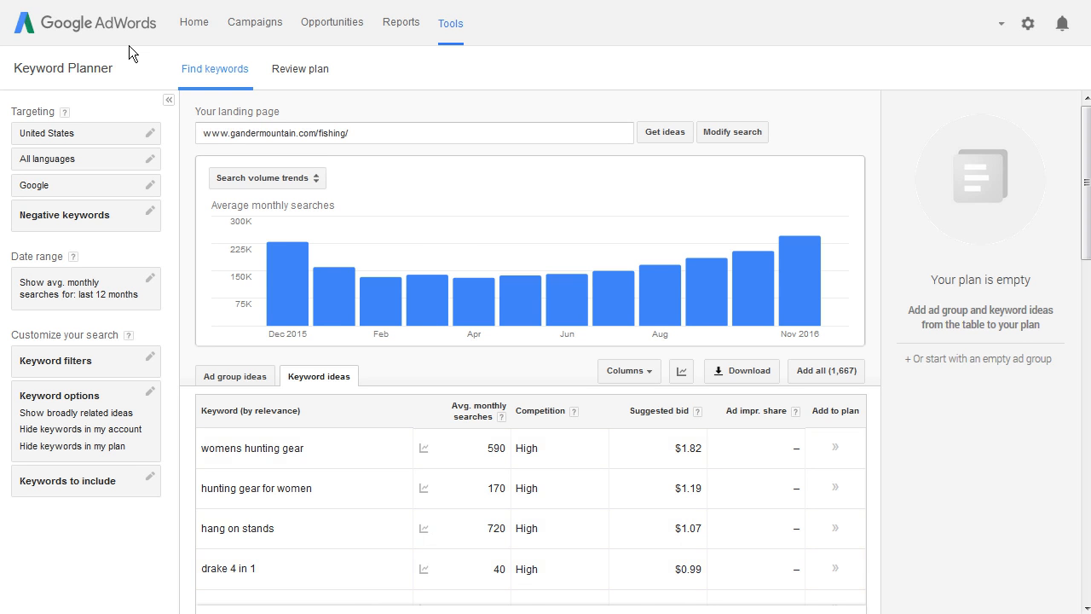
pyautogui.moveTo(479, 68)
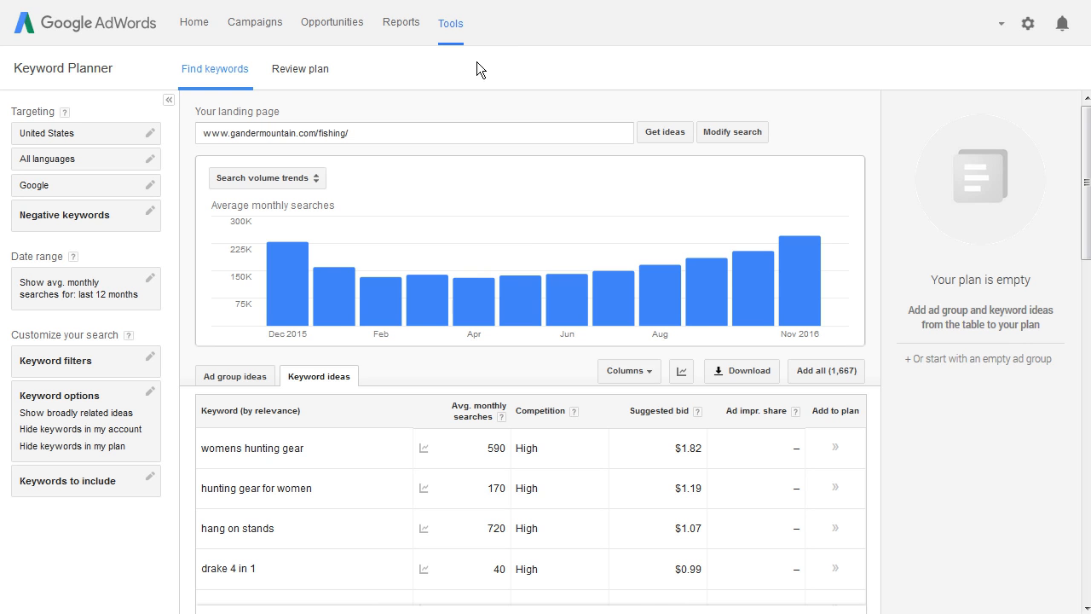
pyautogui.moveTo(597, 100)
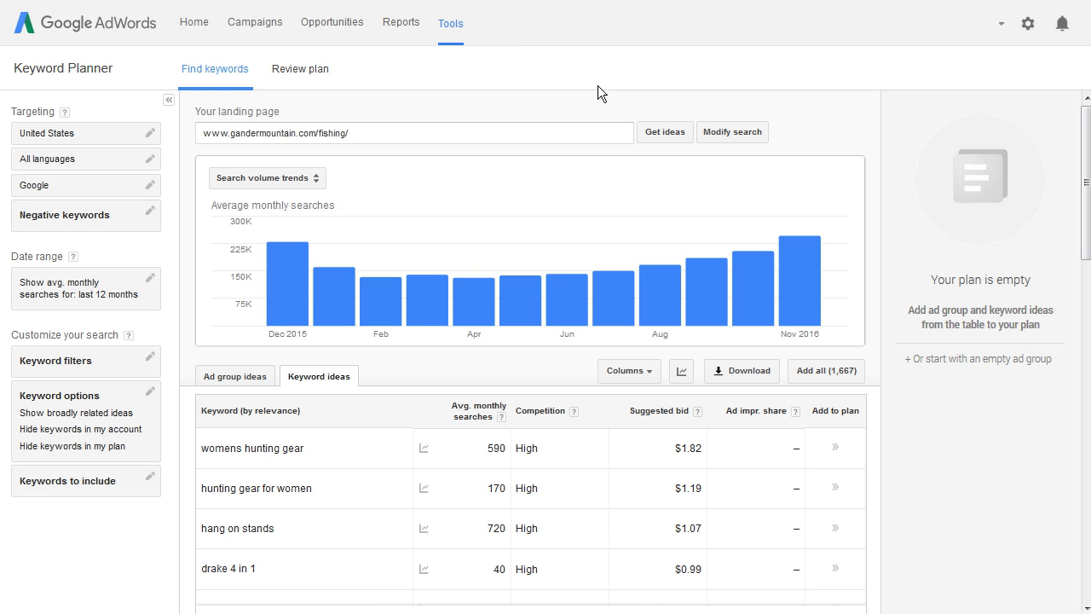
pyautogui.moveTo(370, 154)
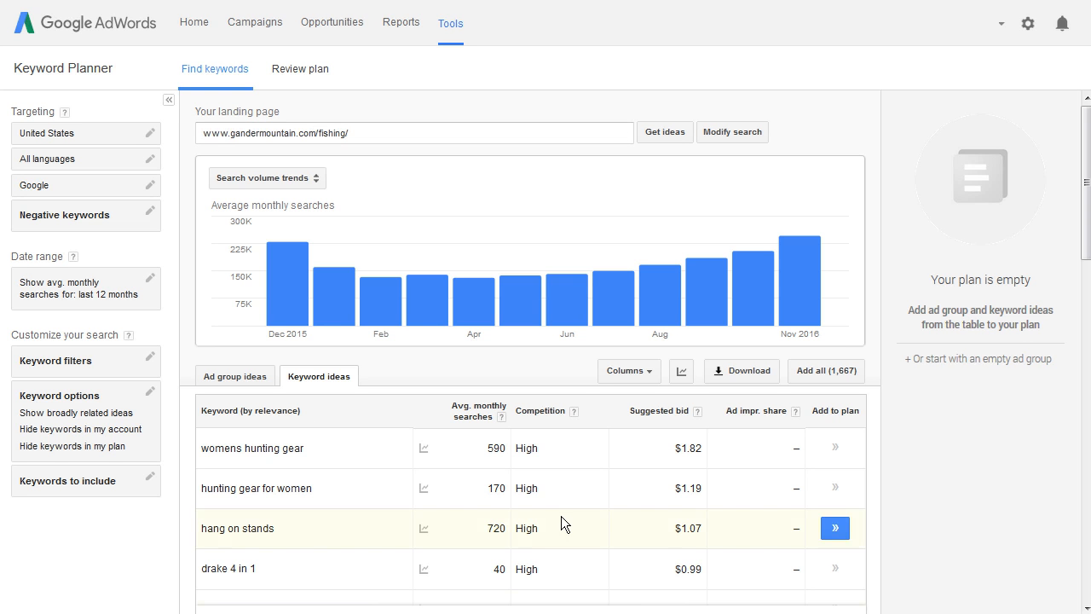
pyautogui.moveTo(1027, 588)
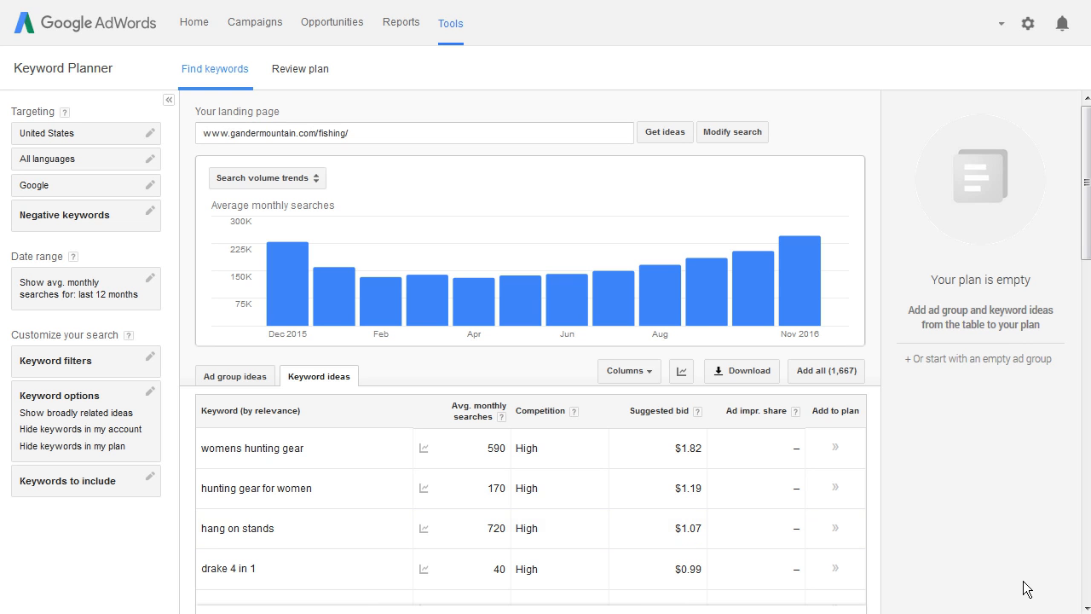